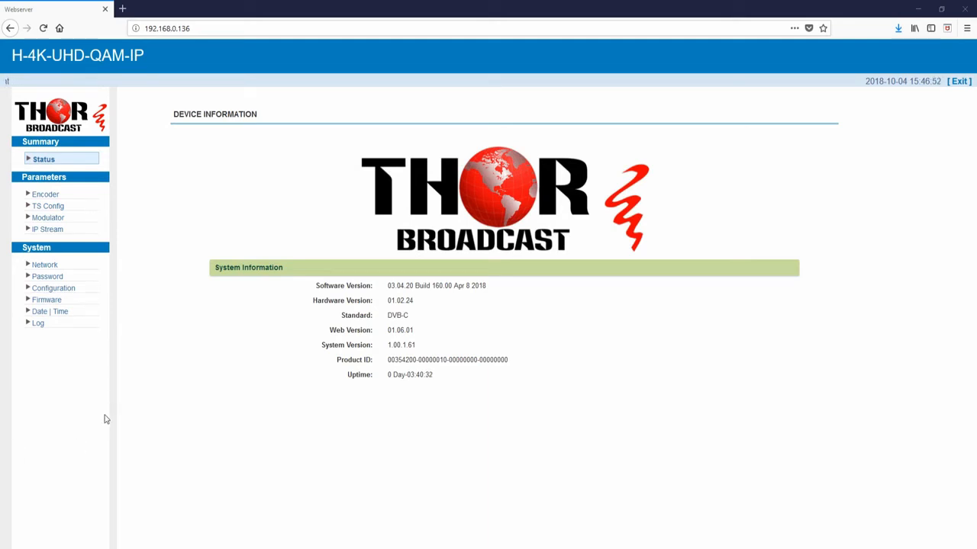
pyautogui.moveTo(183, 47)
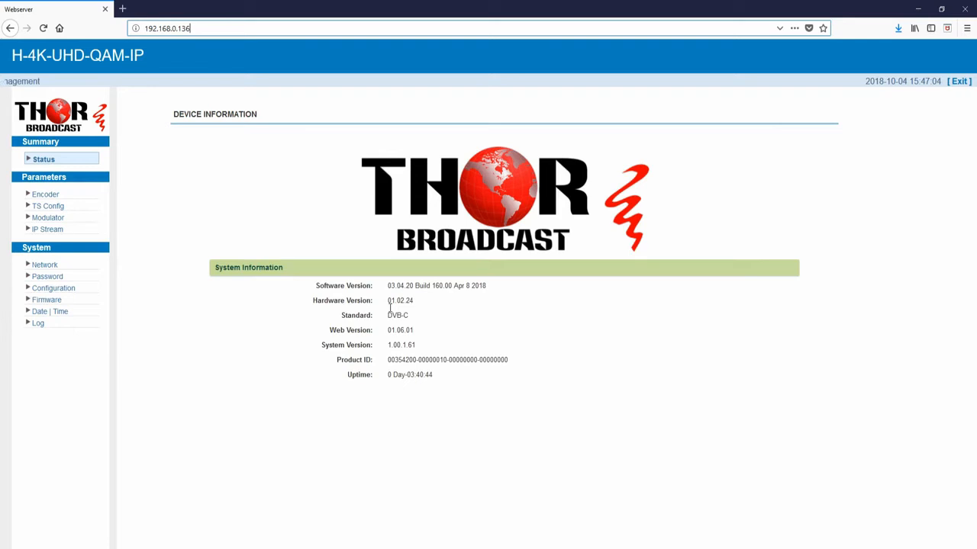
pyautogui.moveTo(502, 200)
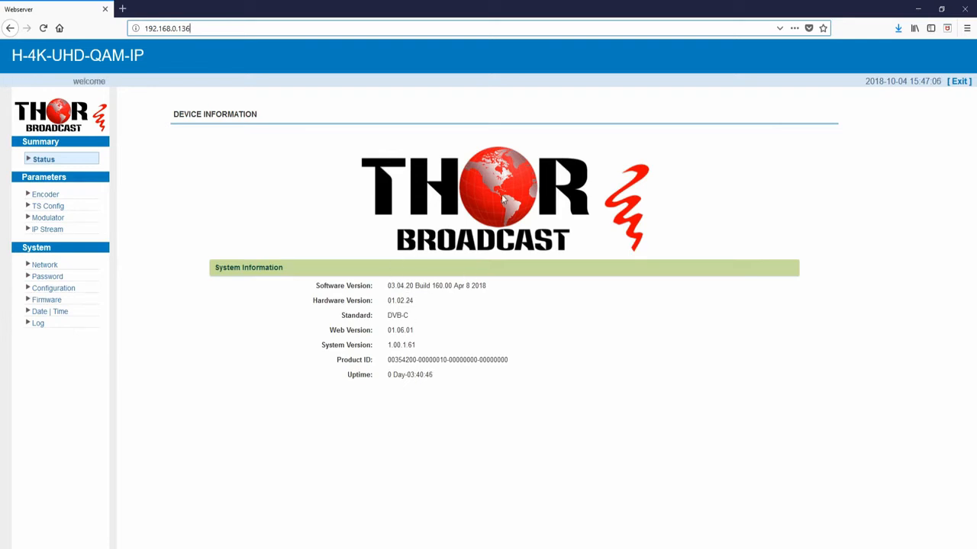
# - Set the encoder input to HDMI1, keeping HDCP Auto, with 422 chroma at 3840x2160
pyautogui.click(45, 195)
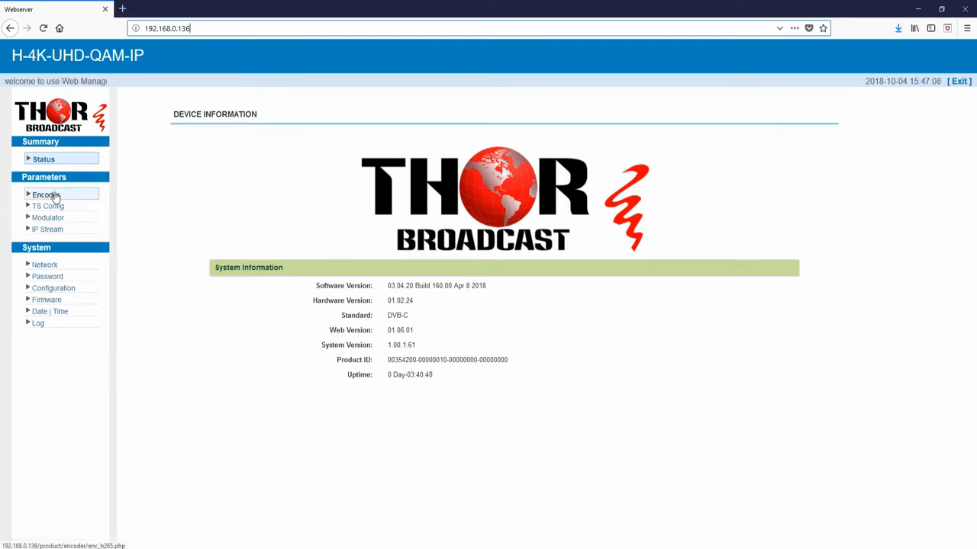
pyautogui.click(46, 195)
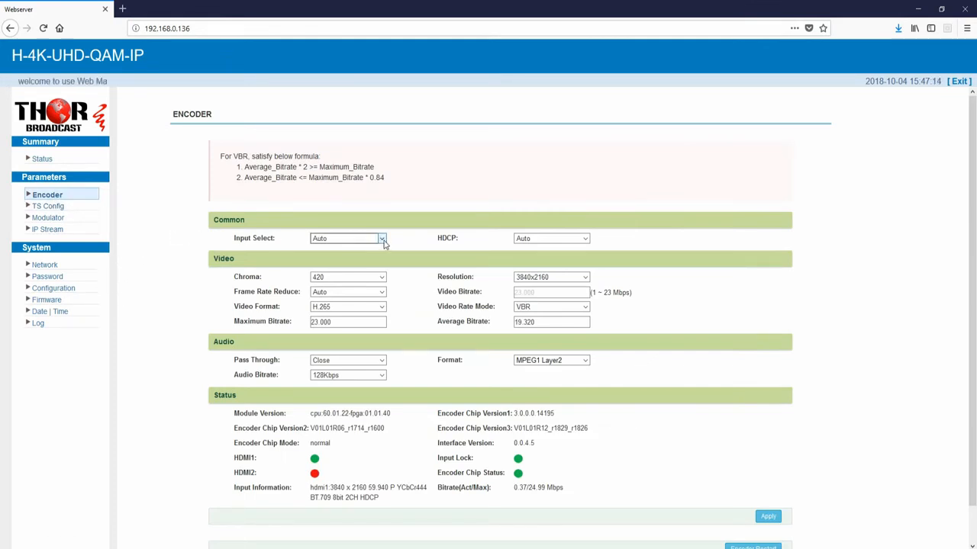
pyautogui.click(381, 238)
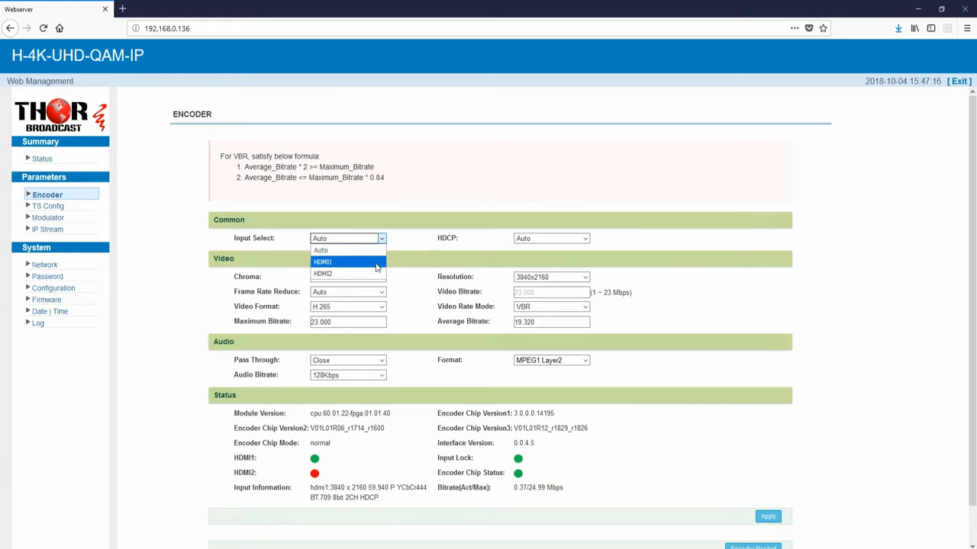
pyautogui.click(322, 262)
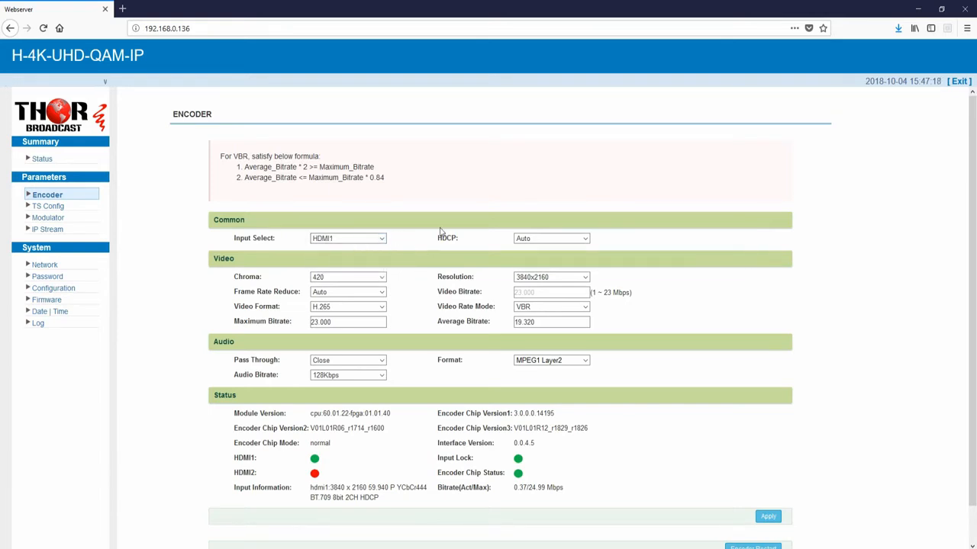
pyautogui.click(550, 238)
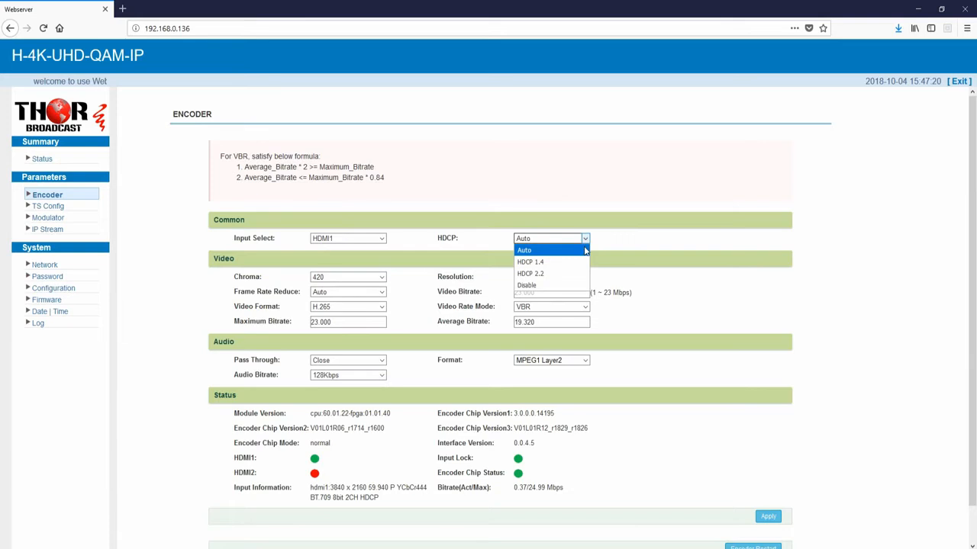
pyautogui.moveTo(551, 262)
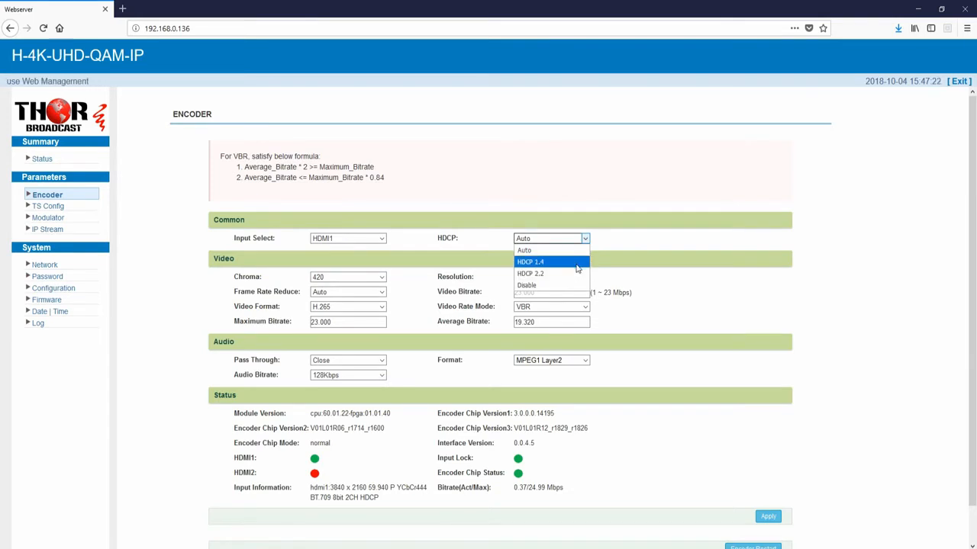
pyautogui.click(524, 250)
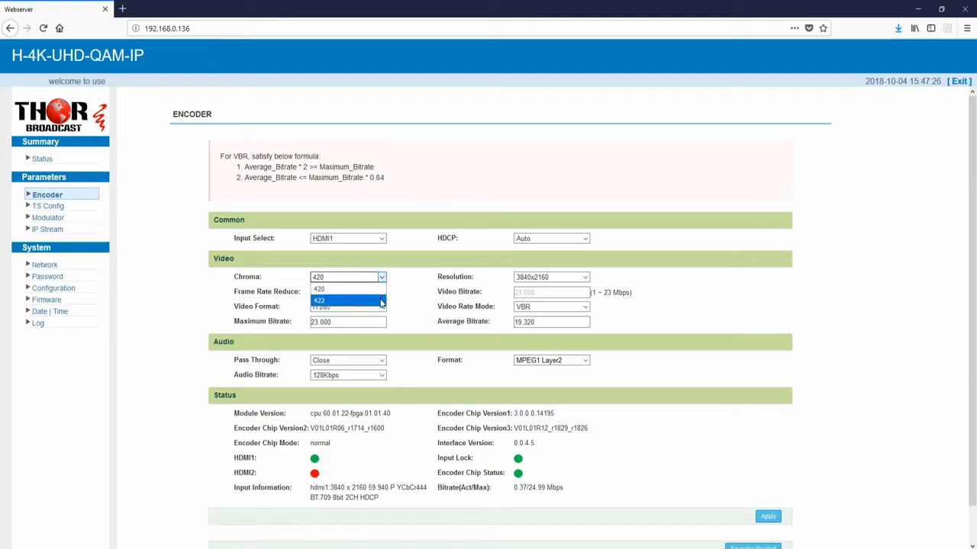
pyautogui.click(347, 300)
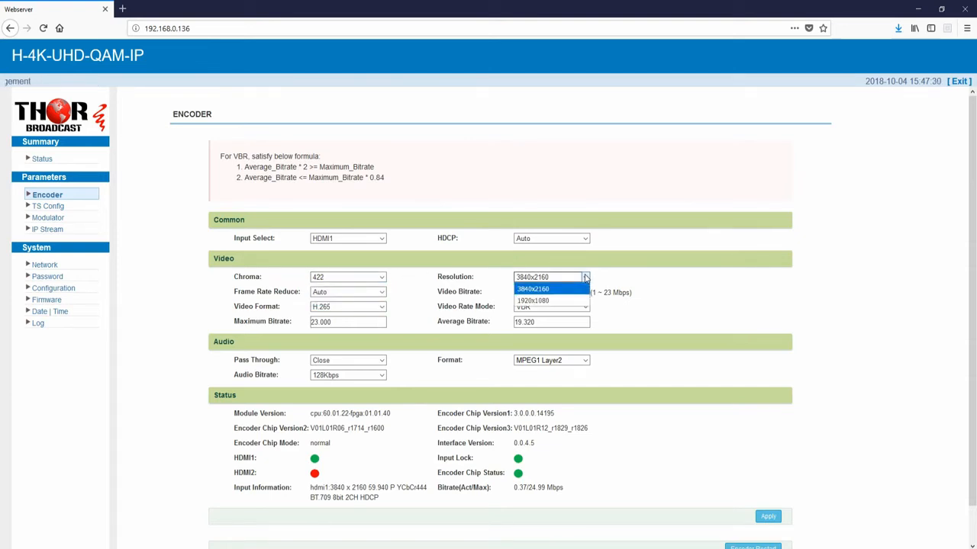
pyautogui.moveTo(551, 299)
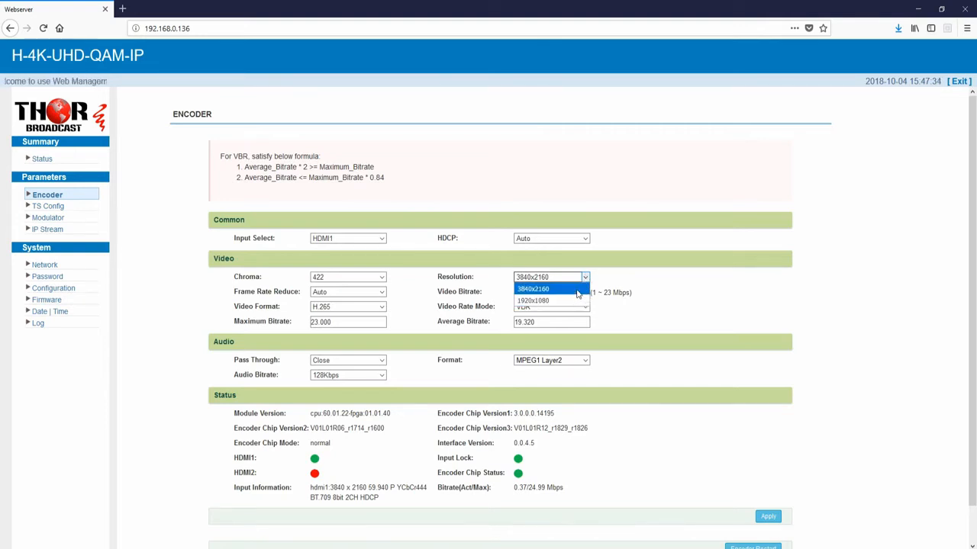
pyautogui.click(533, 288)
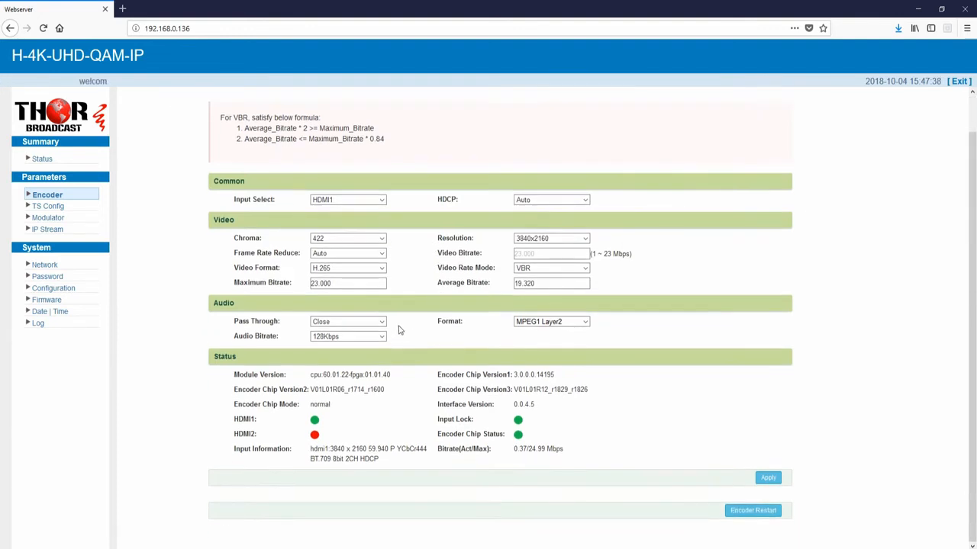
# - Set audio pass-through to AC3 Pass Through, then go to the TS Config page
pyautogui.click(551, 322)
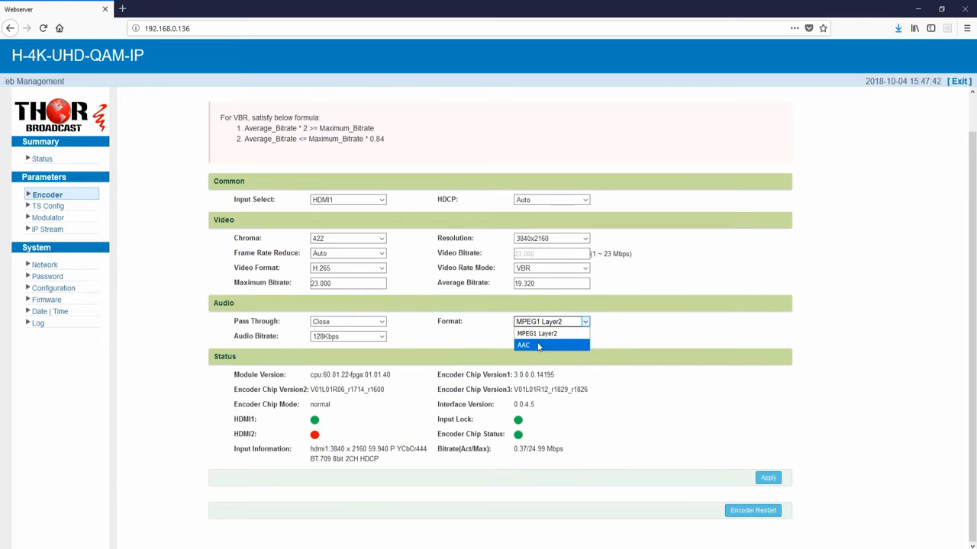
pyautogui.click(347, 321)
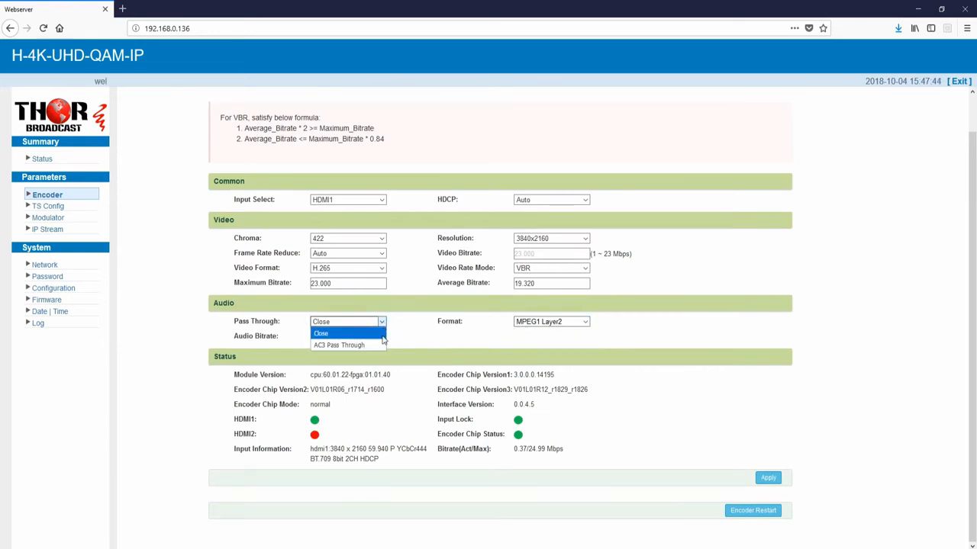
pyautogui.click(339, 345)
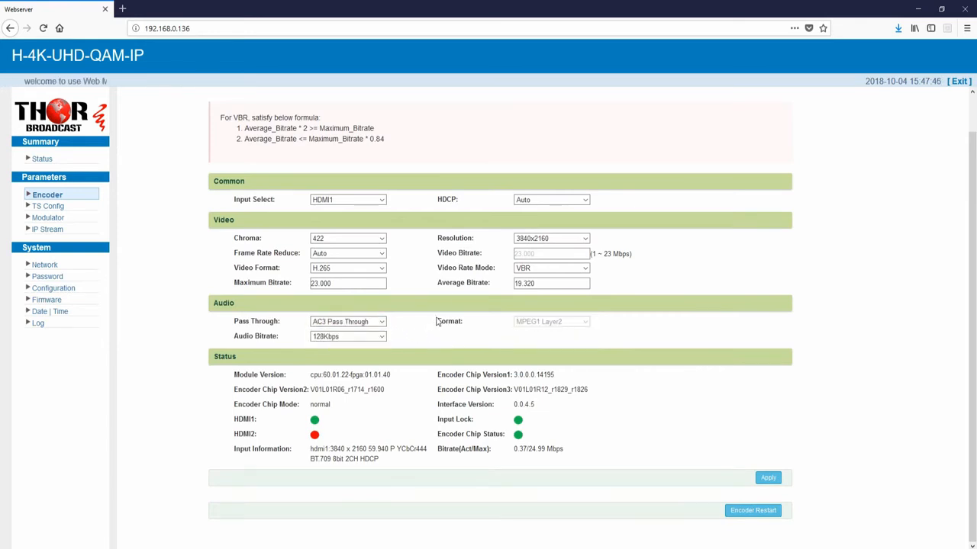
pyautogui.click(49, 206)
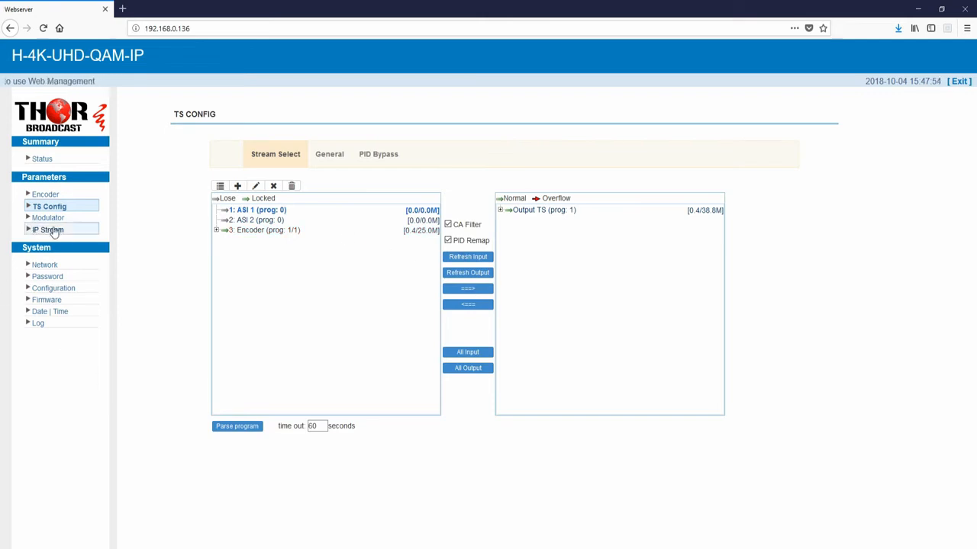
# - Inspect the modulator channel's 57.000 MHz frequency without changes, then go to IP Stream
pyautogui.click(49, 217)
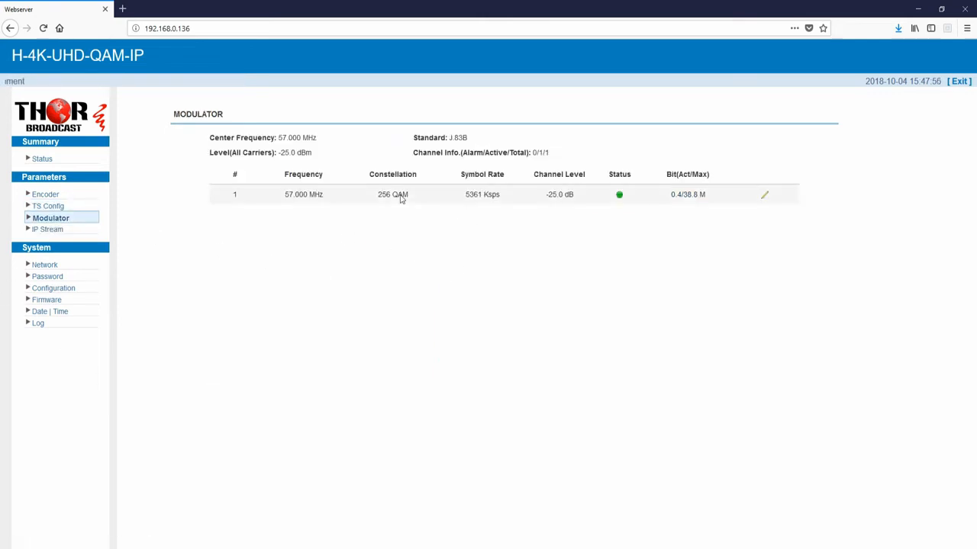
pyautogui.moveTo(773, 201)
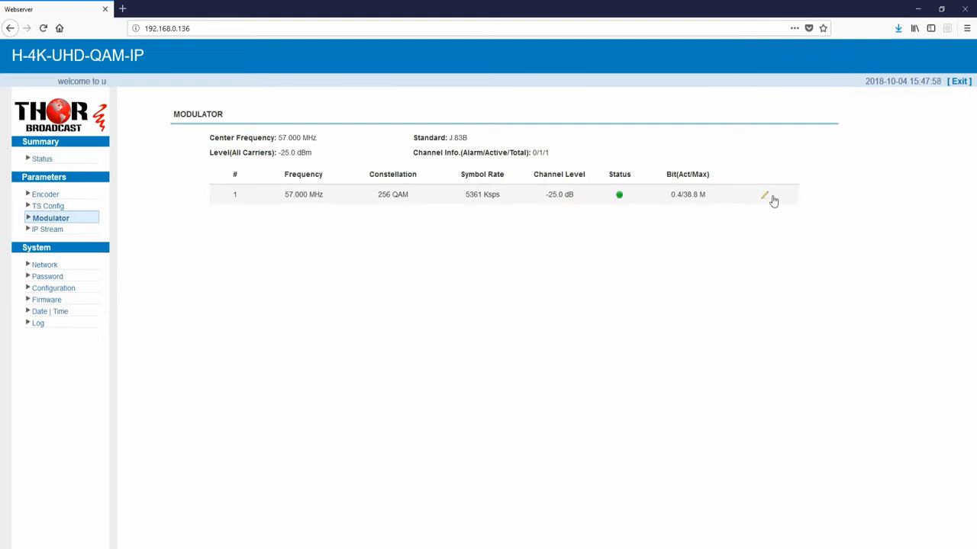
pyautogui.click(765, 194)
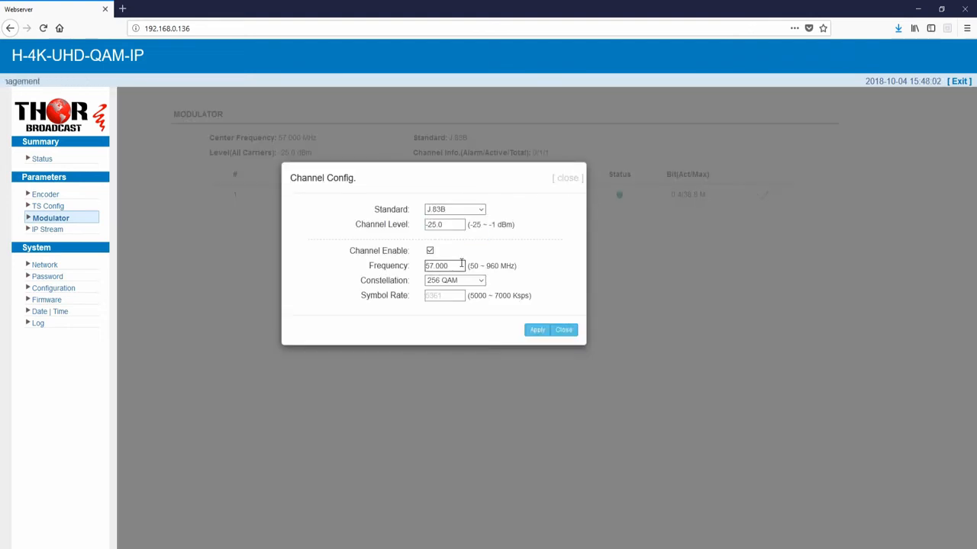
pyautogui.tripleClick(444, 265)
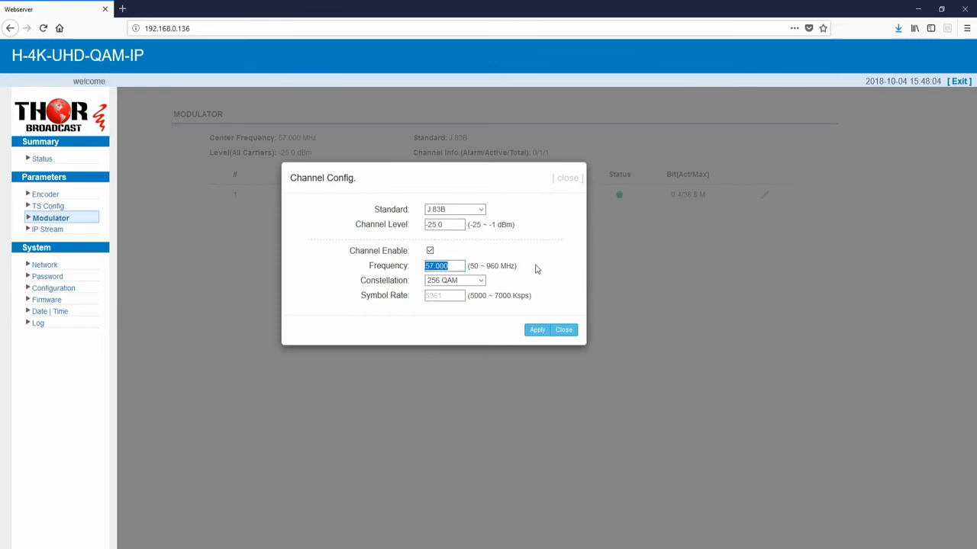
pyautogui.click(563, 329)
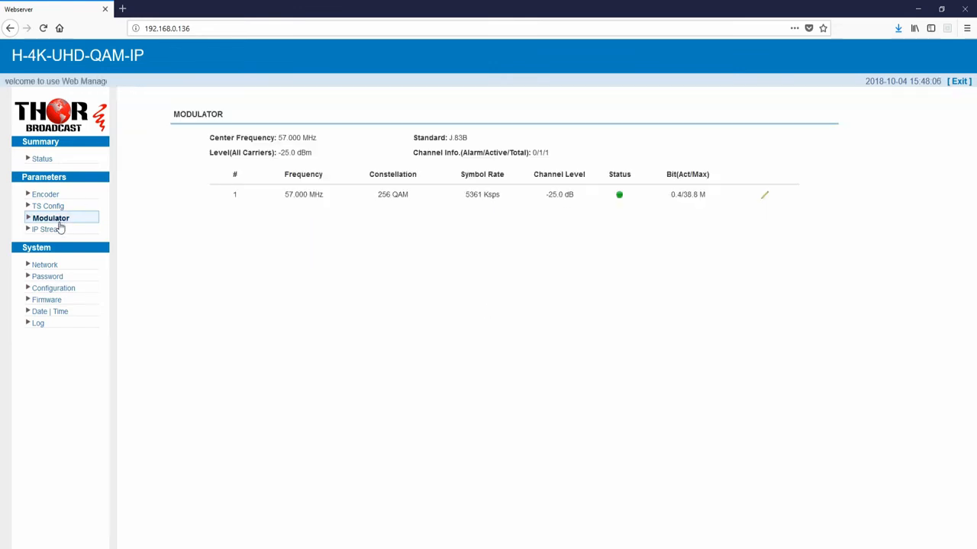
pyautogui.click(49, 229)
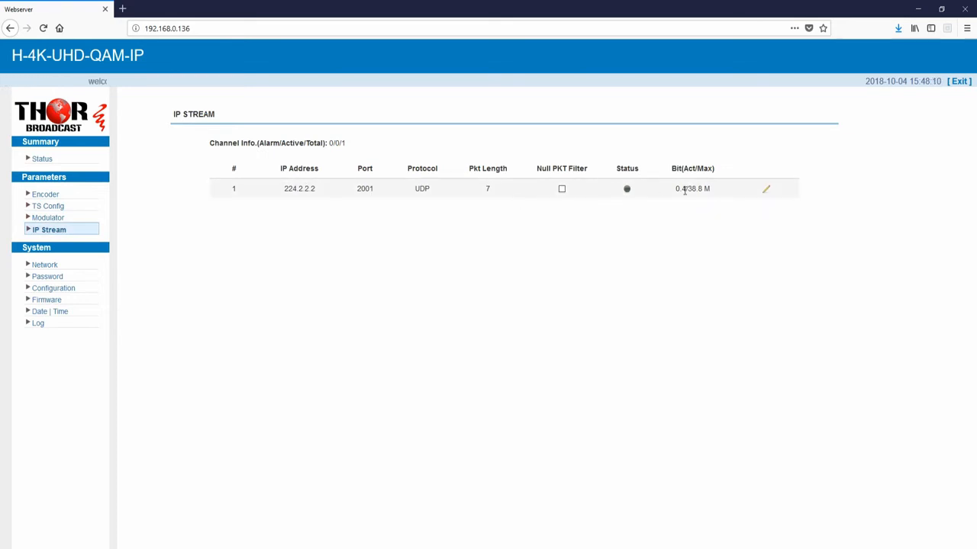
pyautogui.click(765, 188)
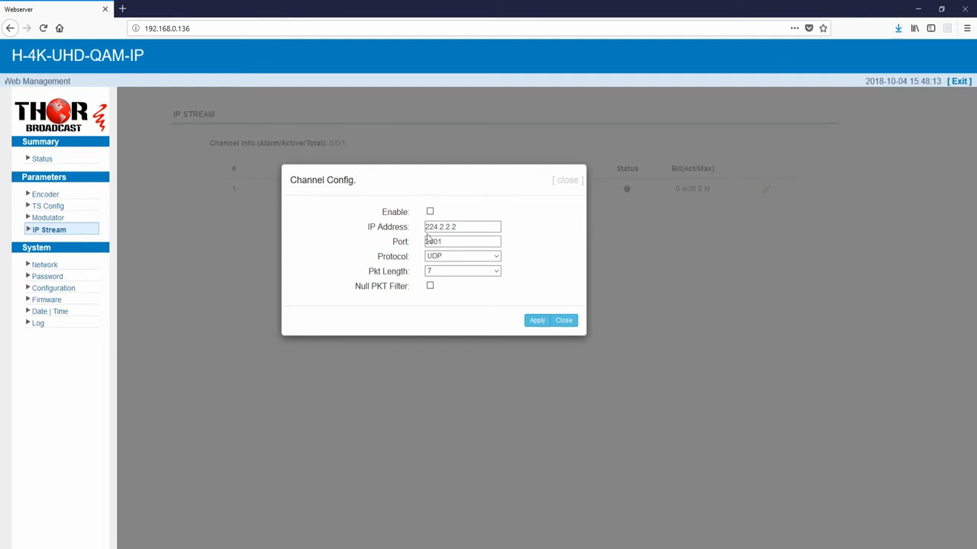
pyautogui.click(429, 212)
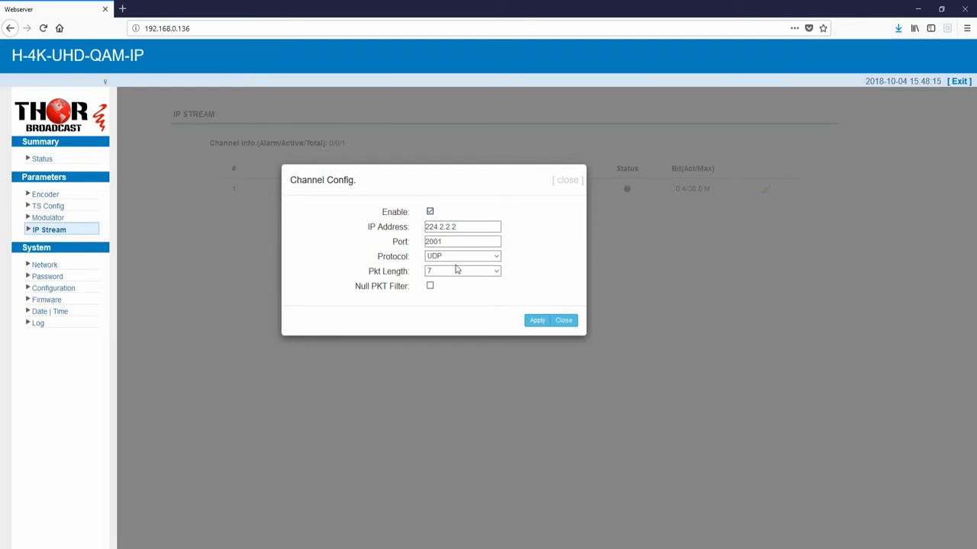
pyautogui.moveTo(526, 262)
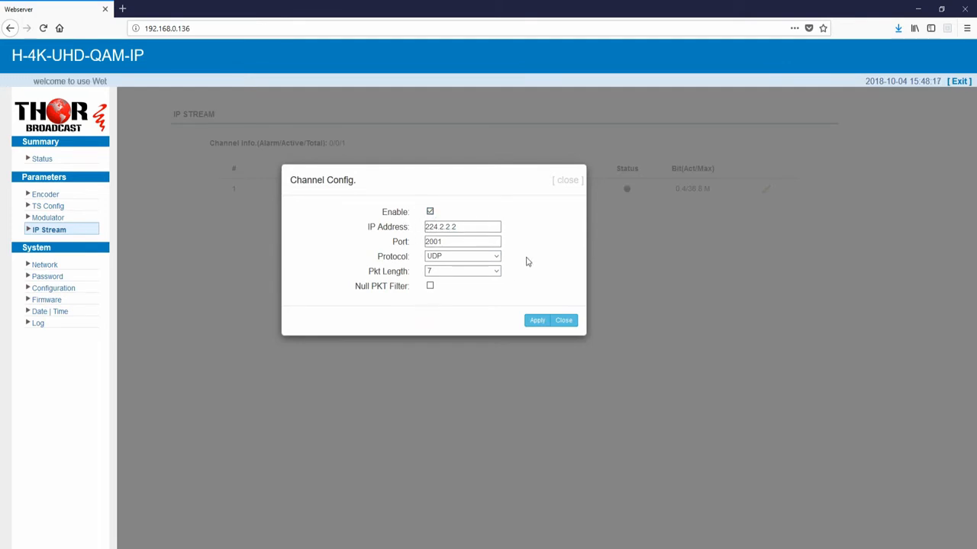
pyautogui.click(537, 319)
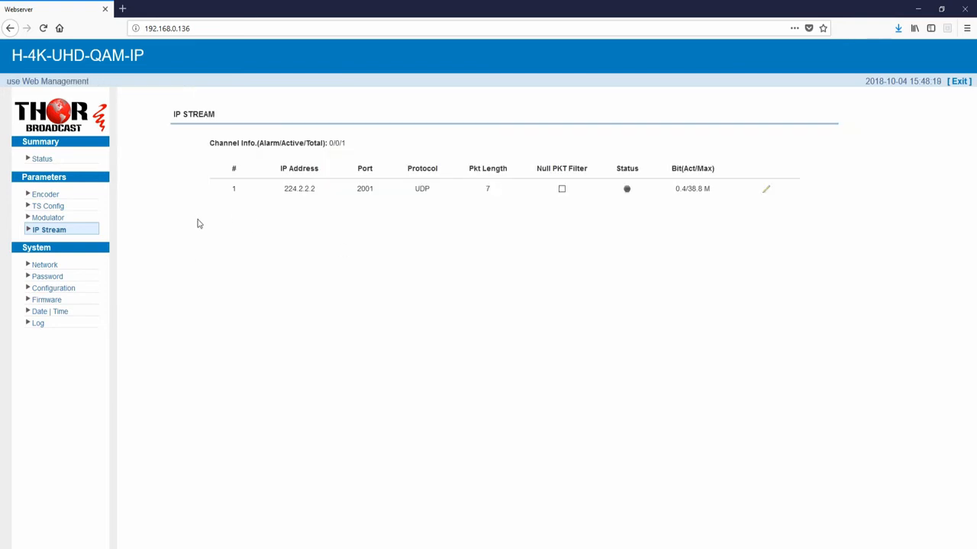
pyautogui.moveTo(156, 189)
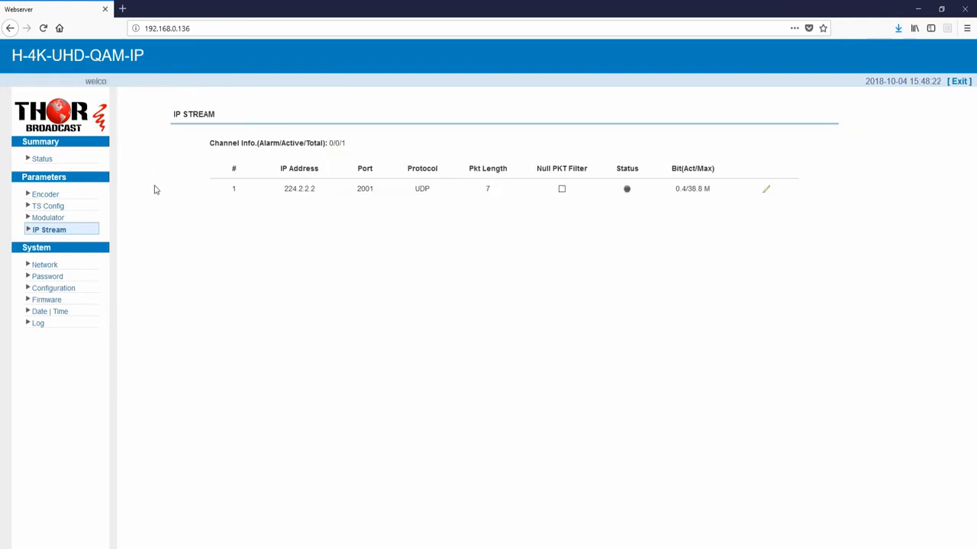